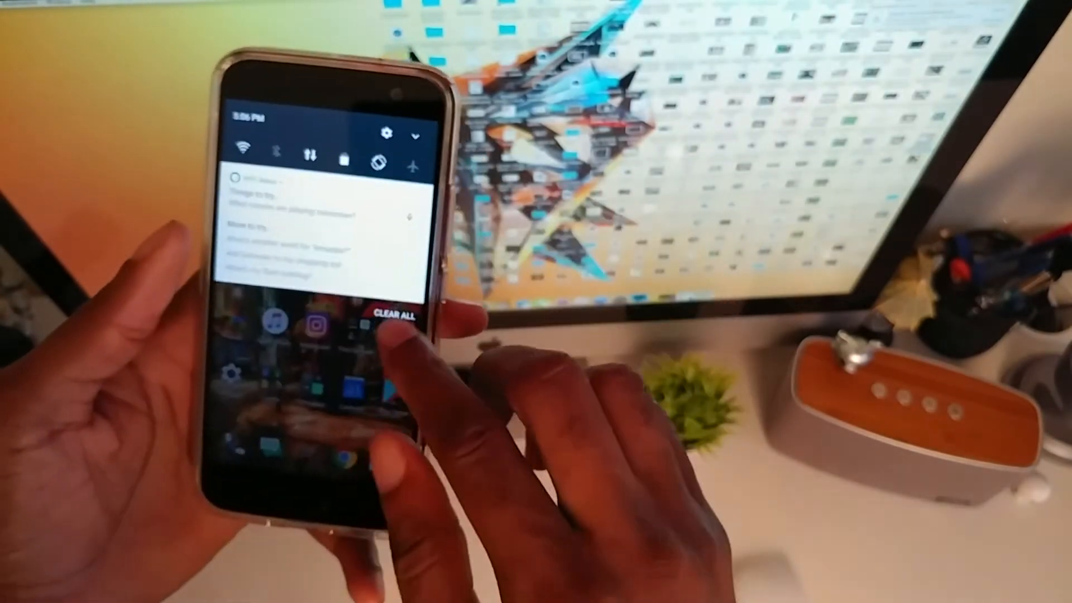
- Tap the Alexa notification in the shade to open the voice listening panel
click(393, 313)
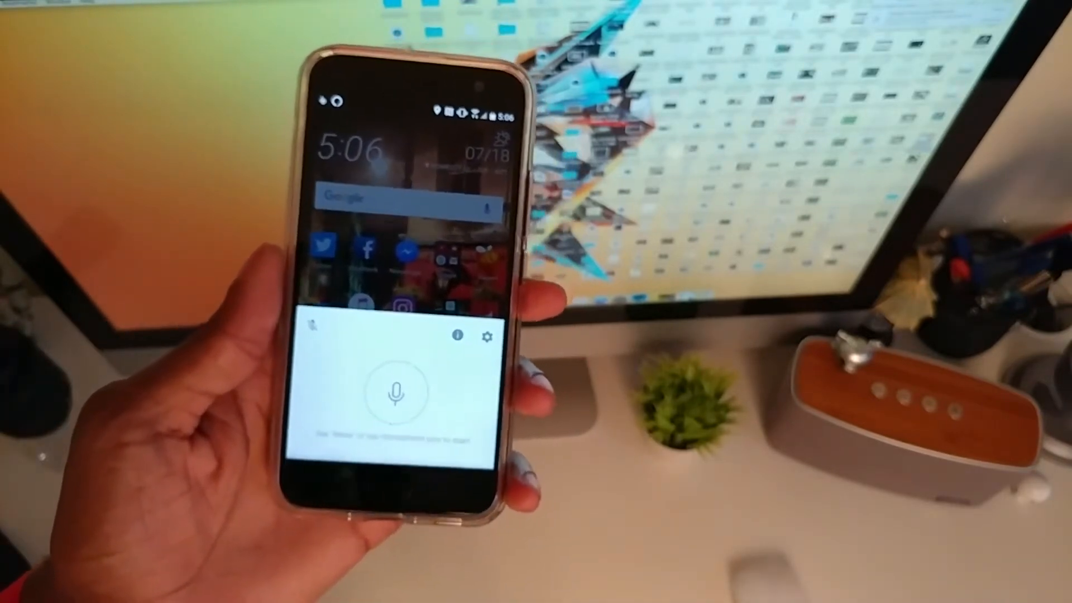
- Ask Alexa a spoken question, then open the app's navigation drawer
click(393, 389)
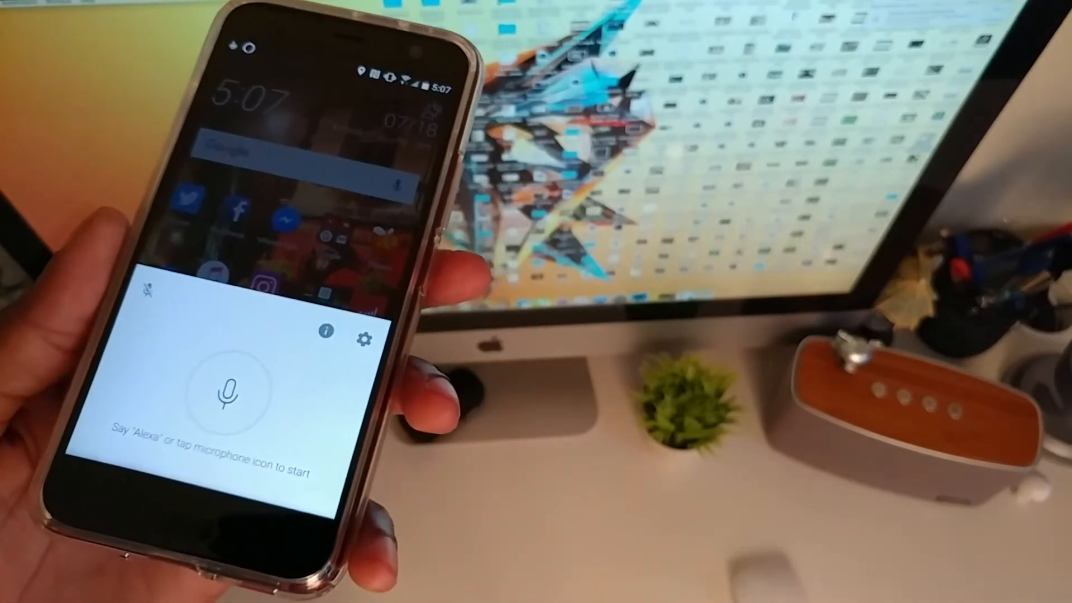
click(229, 393)
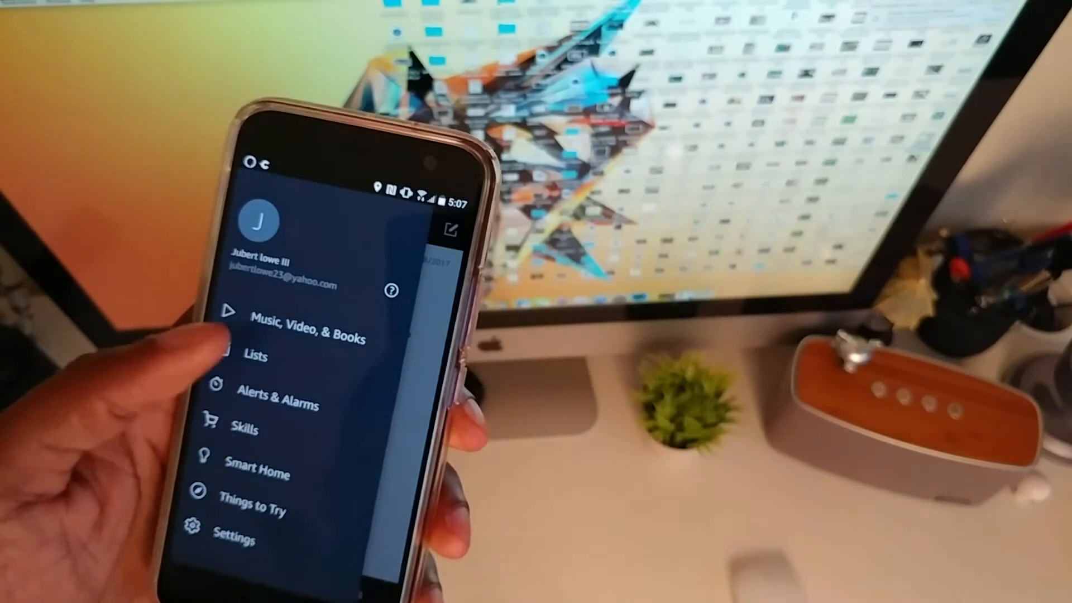
- Open Skills from the drawer and scroll down through the All Skills catalogue
click(245, 429)
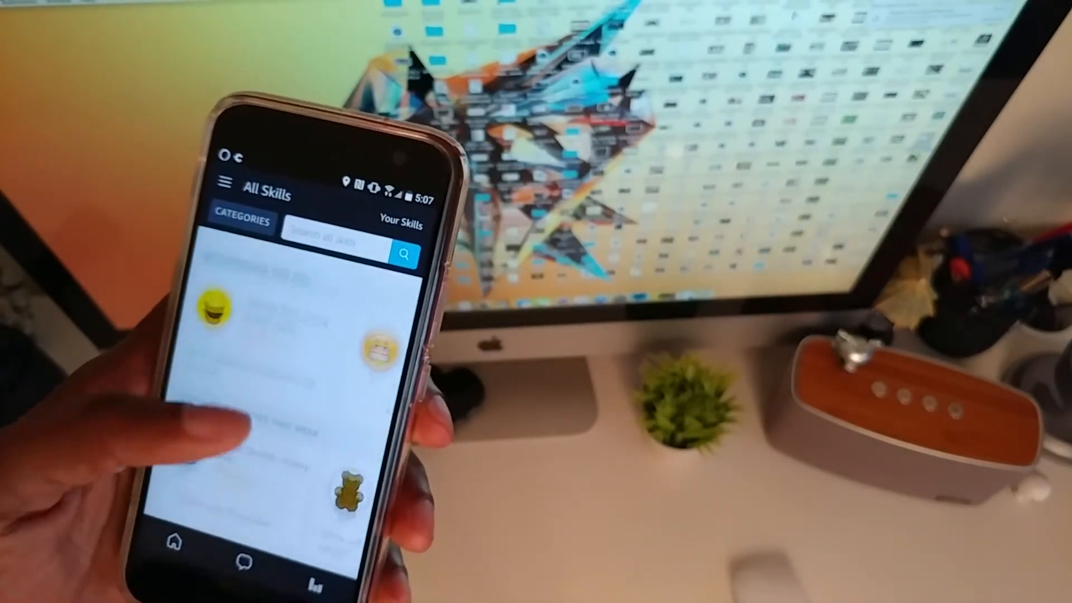
scroll(down, 3)
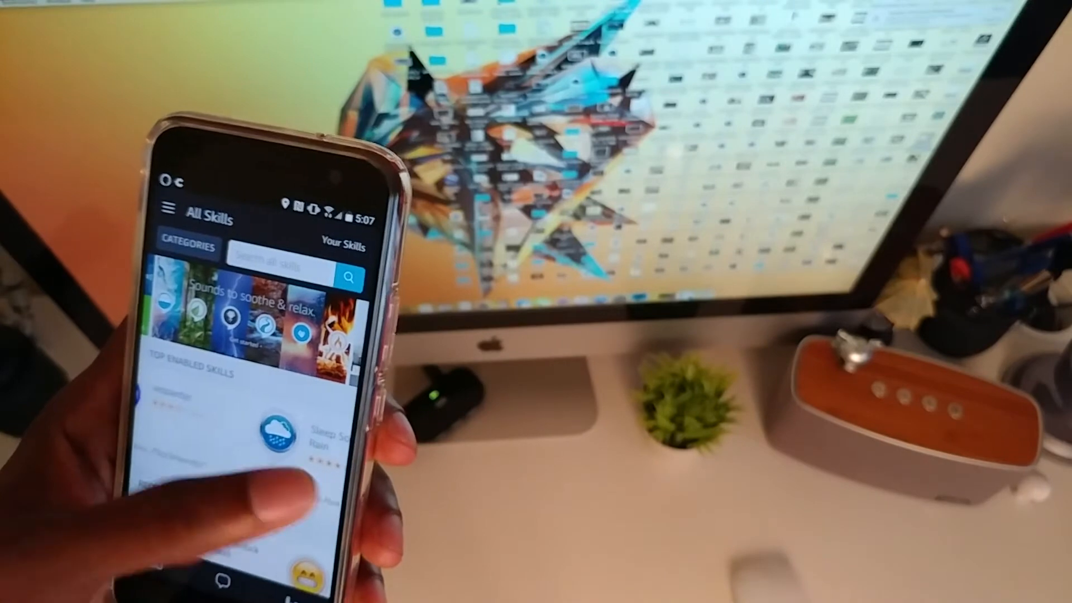
scroll(down, 3)
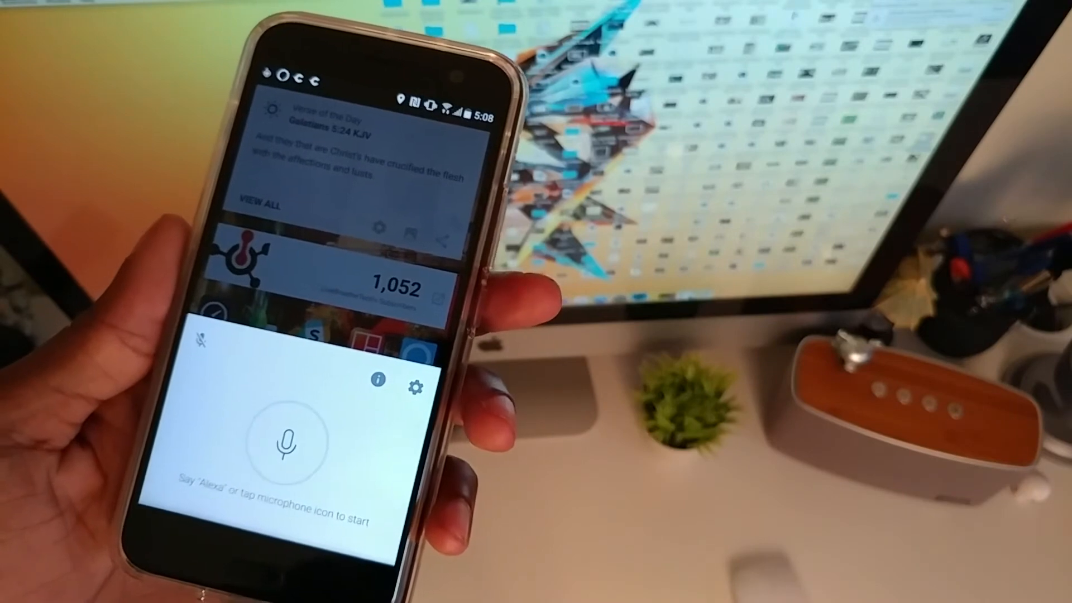
- Trigger the Alexa overlay's microphone so it shows Listening
click(281, 441)
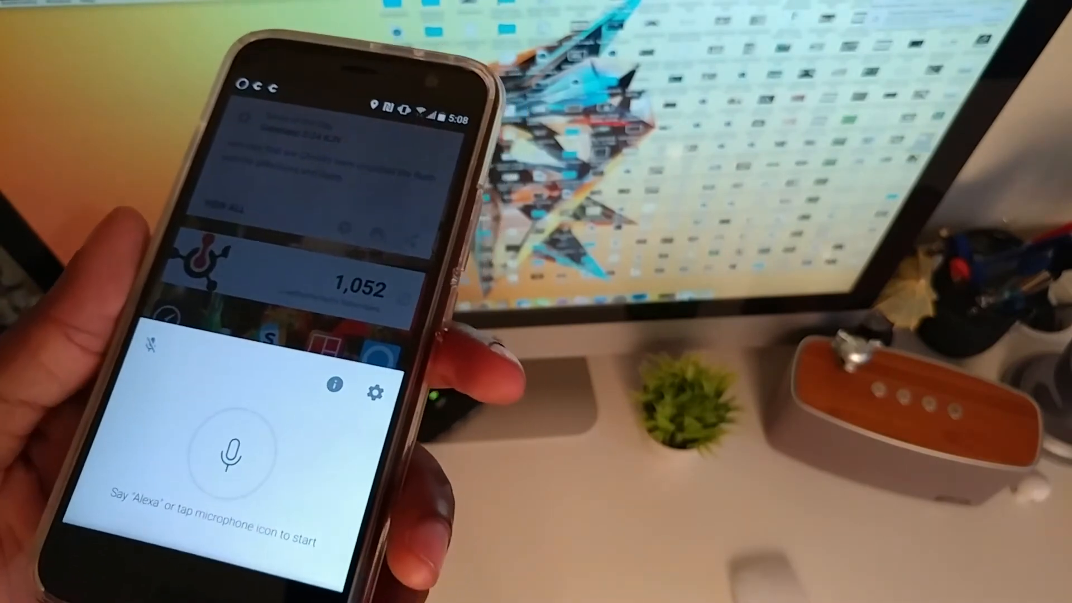
click(231, 454)
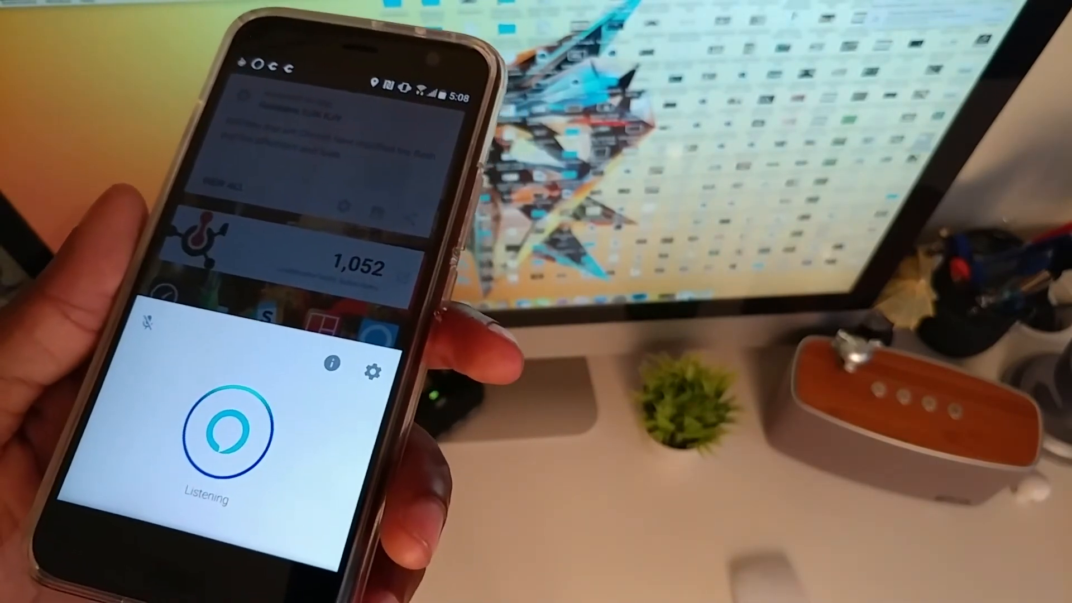